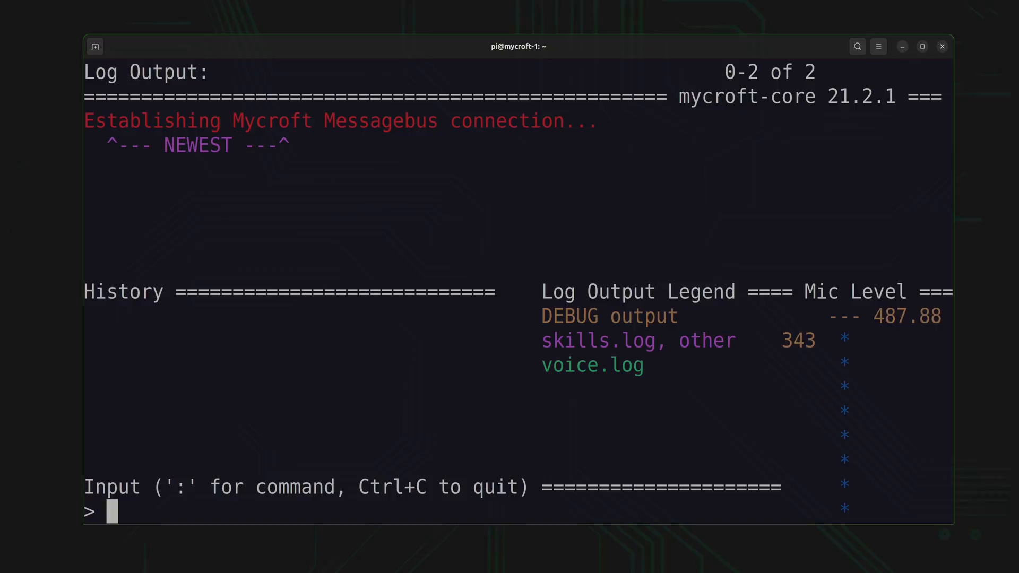
Step: Send speak("why the heck doesn't he use it as his daily driver") to the assistant
{"action": "type", "text": "speak(\"wh"}
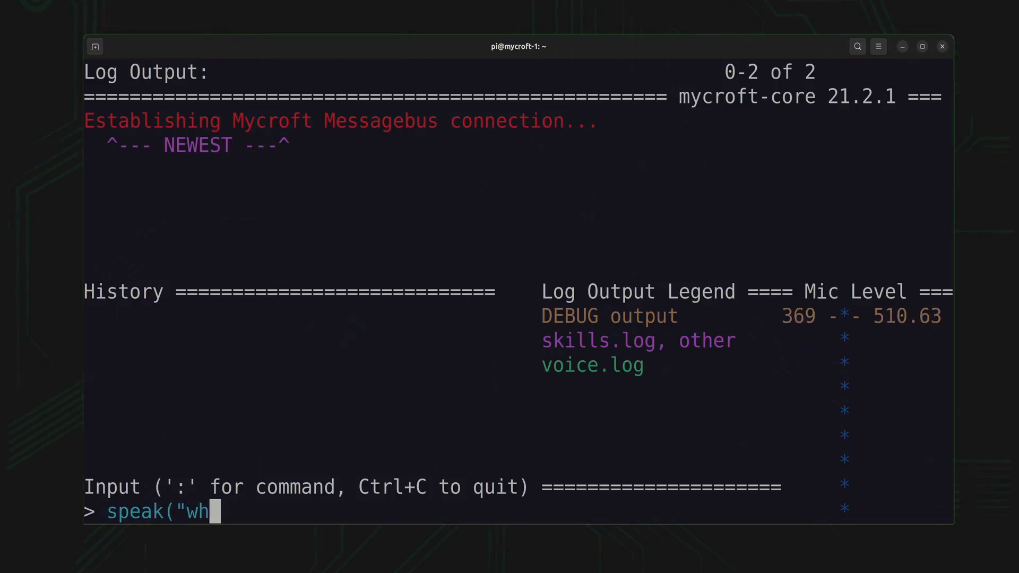
{"action": "type", "text": "y the heck doesn't he u"}
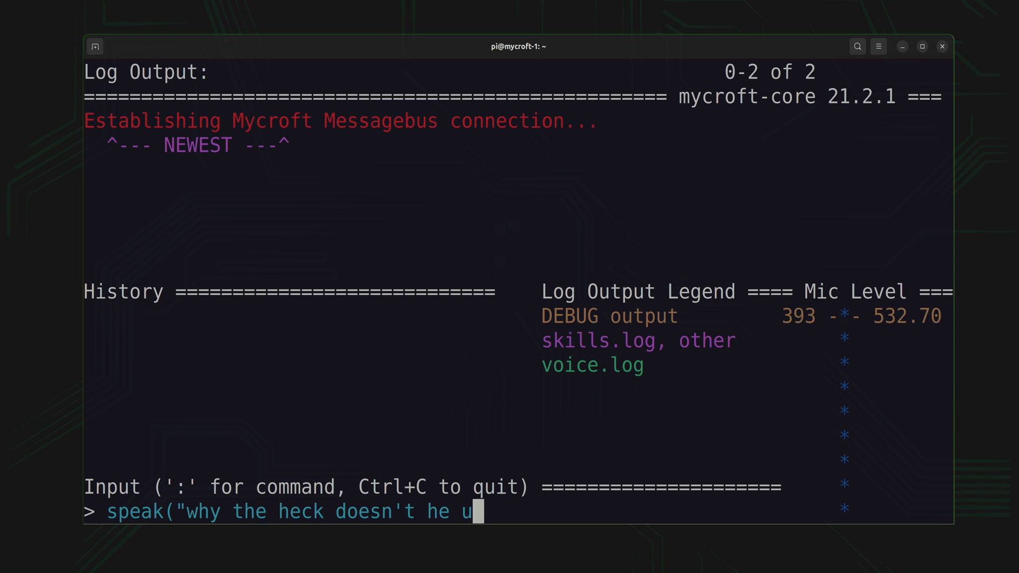
{"action": "type", "text": "se it as his dai"}
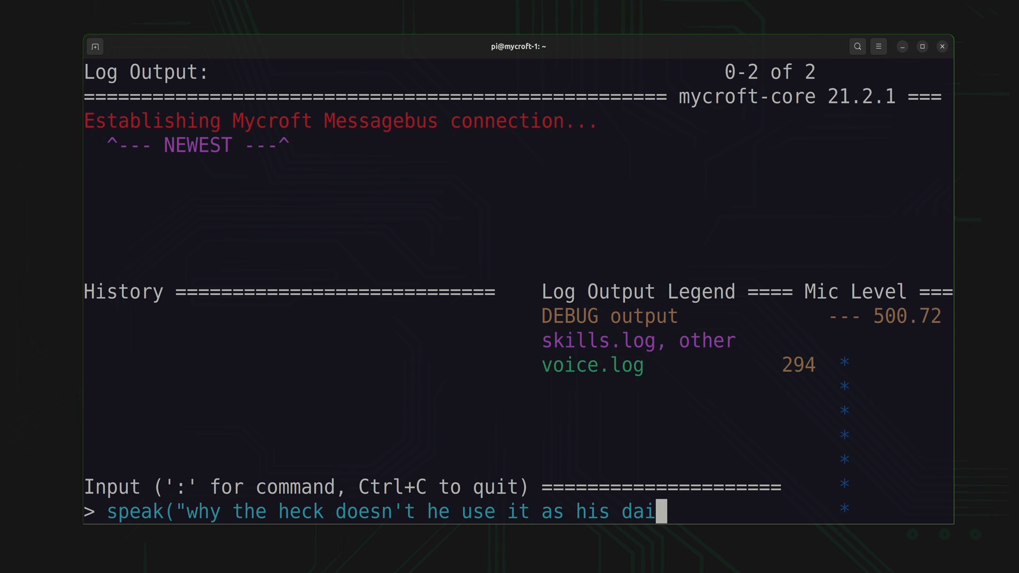
{"action": "type", "text": "ly driver\")"}
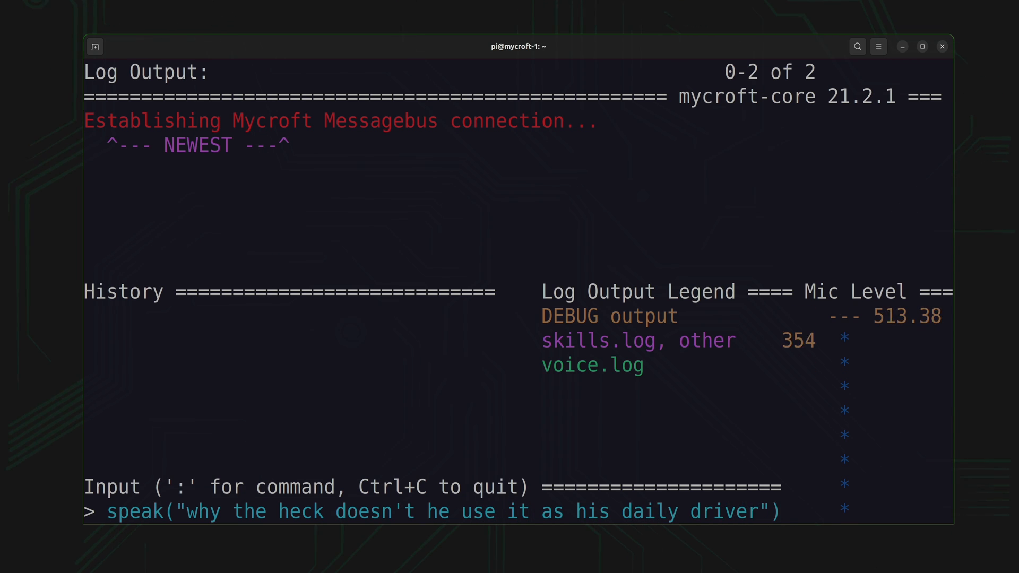
{"action": "key", "text": "Return"}
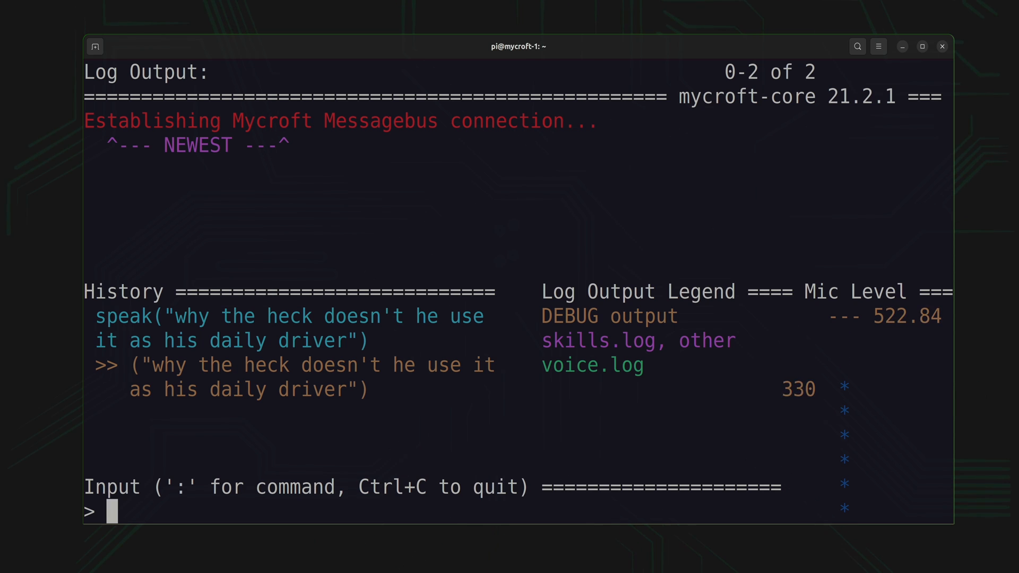